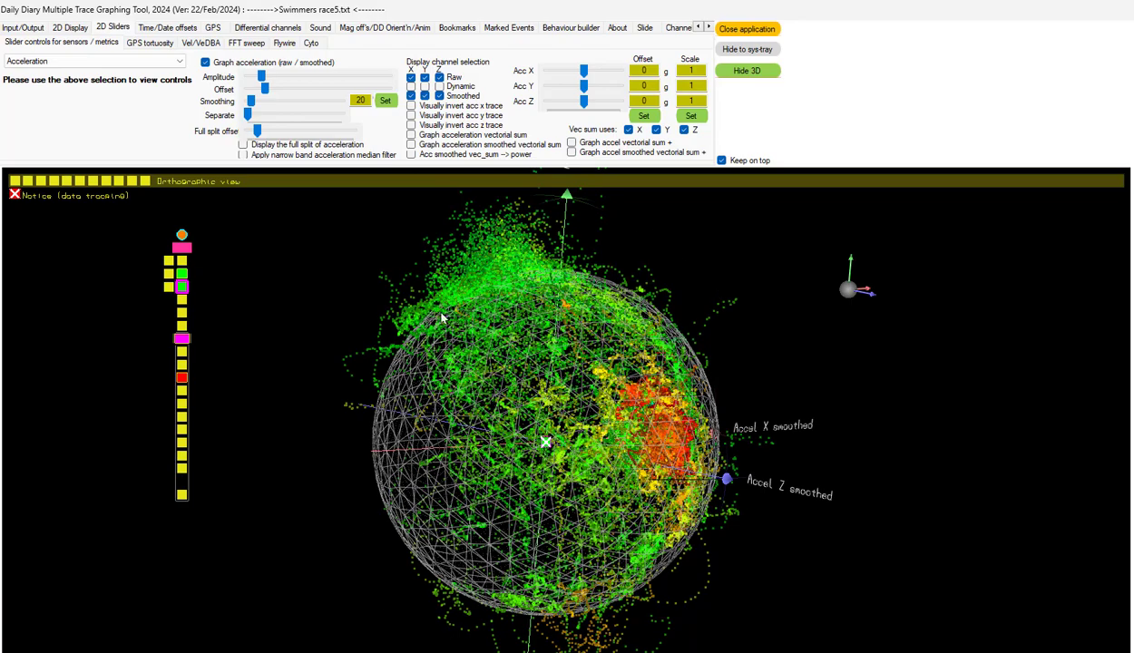
pyautogui.moveTo(470, 319)
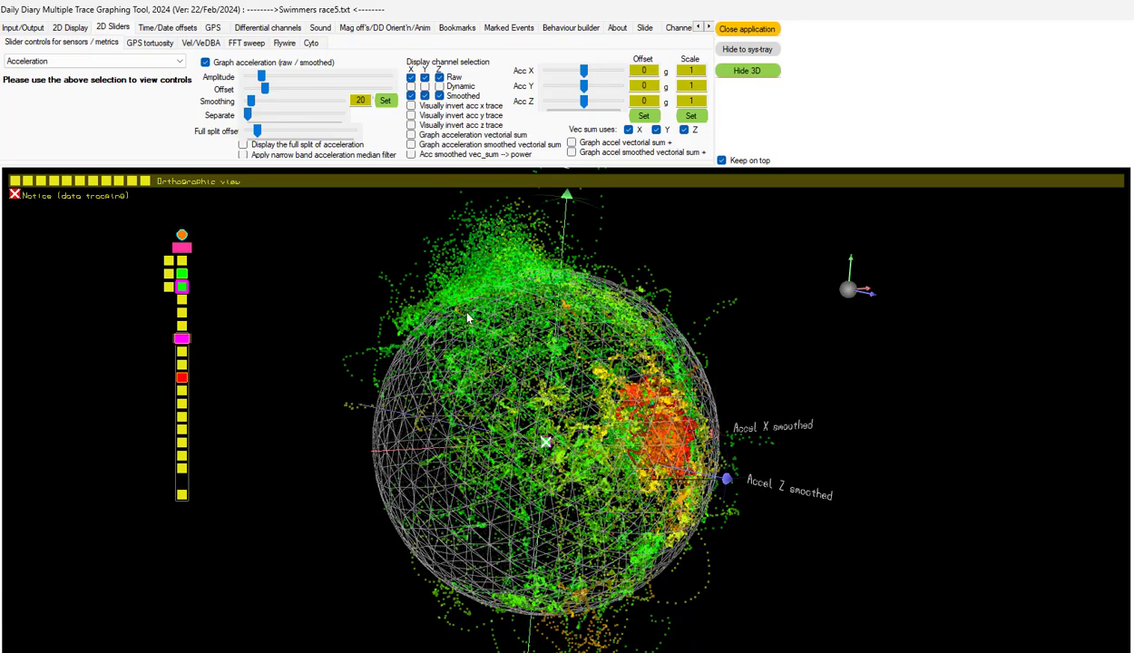
# Step: Orbit the acceleration point cloud toward an axis-aligned view to inspect its fit
pyautogui.moveTo(469, 318); pyautogui.dragTo(460, 412)
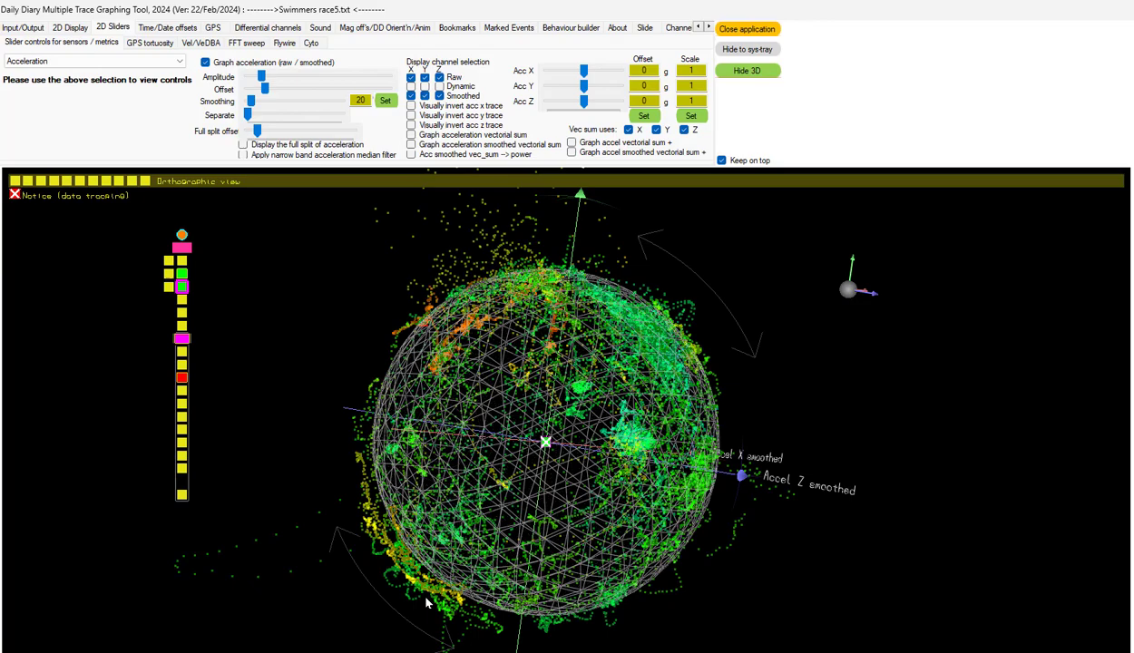
pyautogui.moveTo(652, 349)
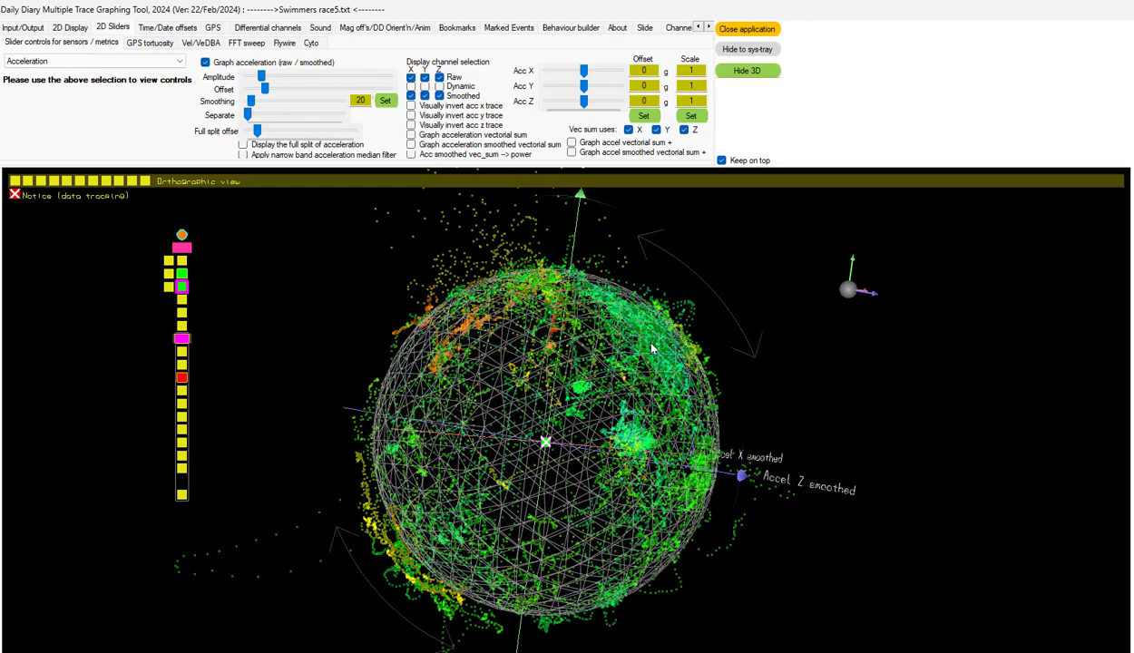
pyautogui.moveTo(651, 349); pyautogui.dragTo(556, 542)
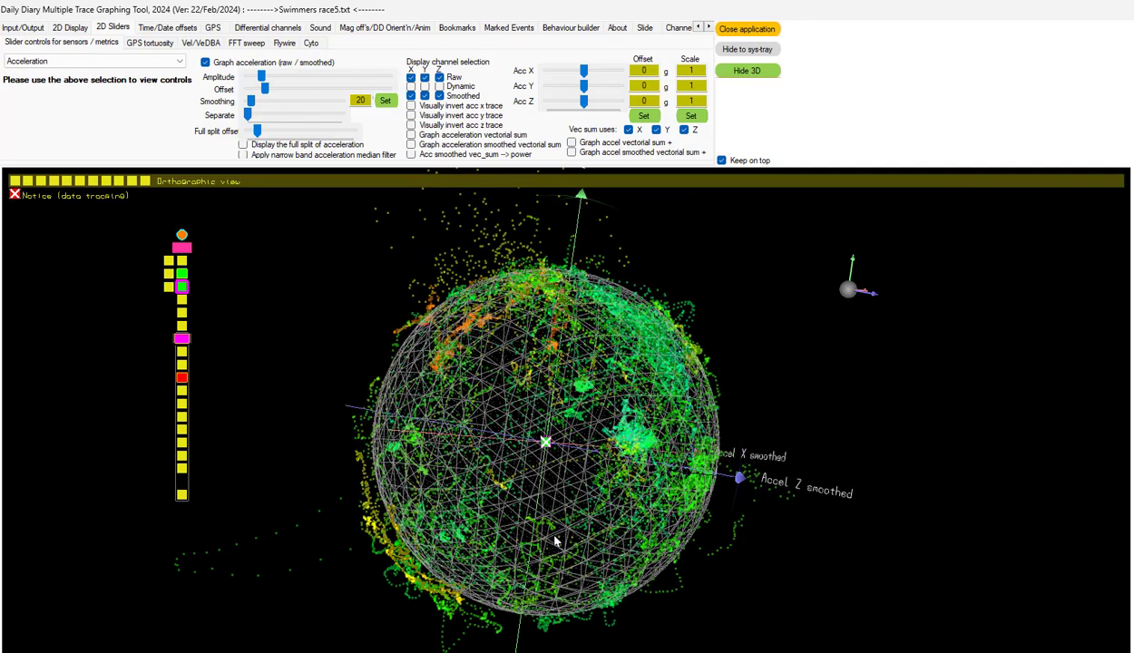
pyautogui.moveTo(556, 540); pyautogui.dragTo(487, 474)
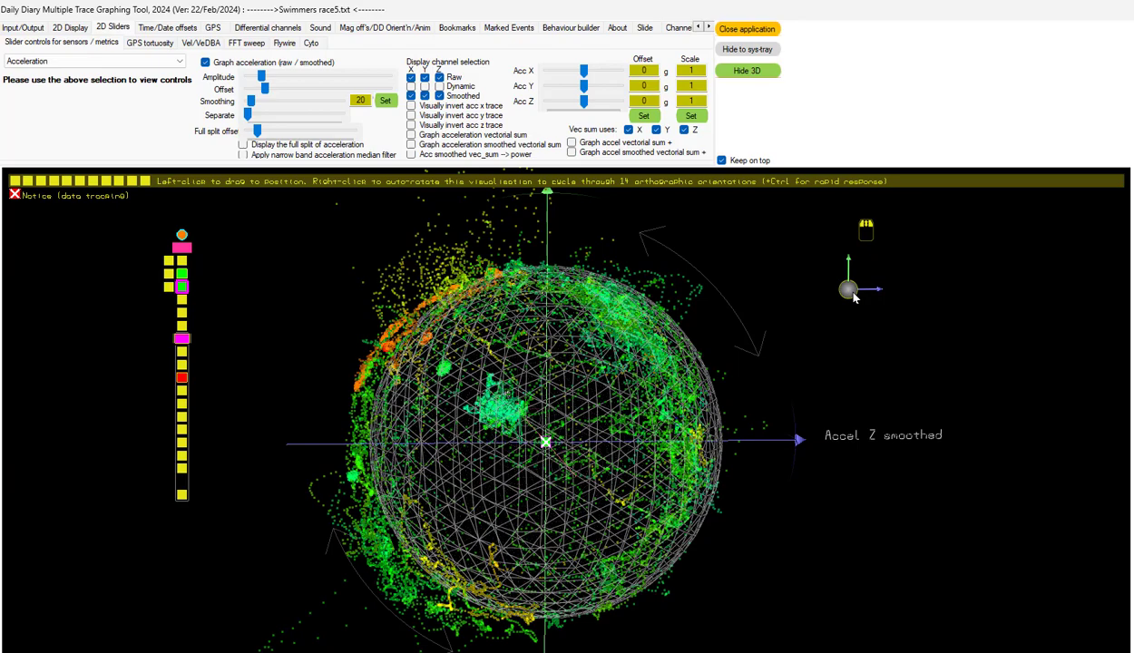
pyautogui.moveTo(848, 298)
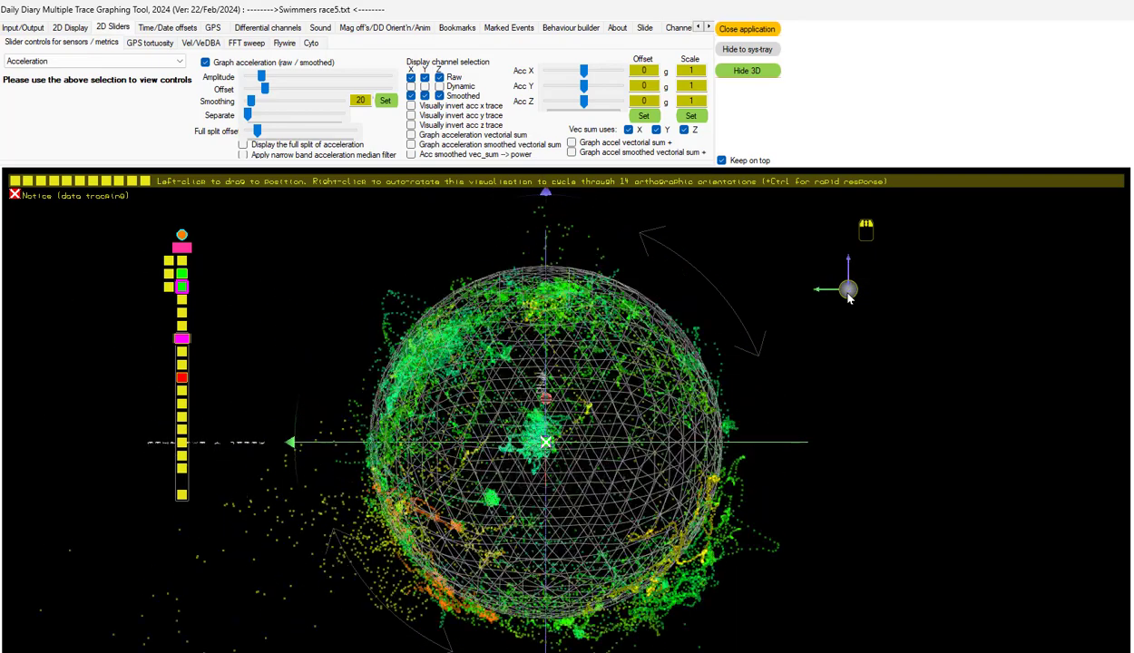
# Step: Snap to an axis view and lower the Z acceleration offset to -0.094 g
pyautogui.rightClick(848, 289)
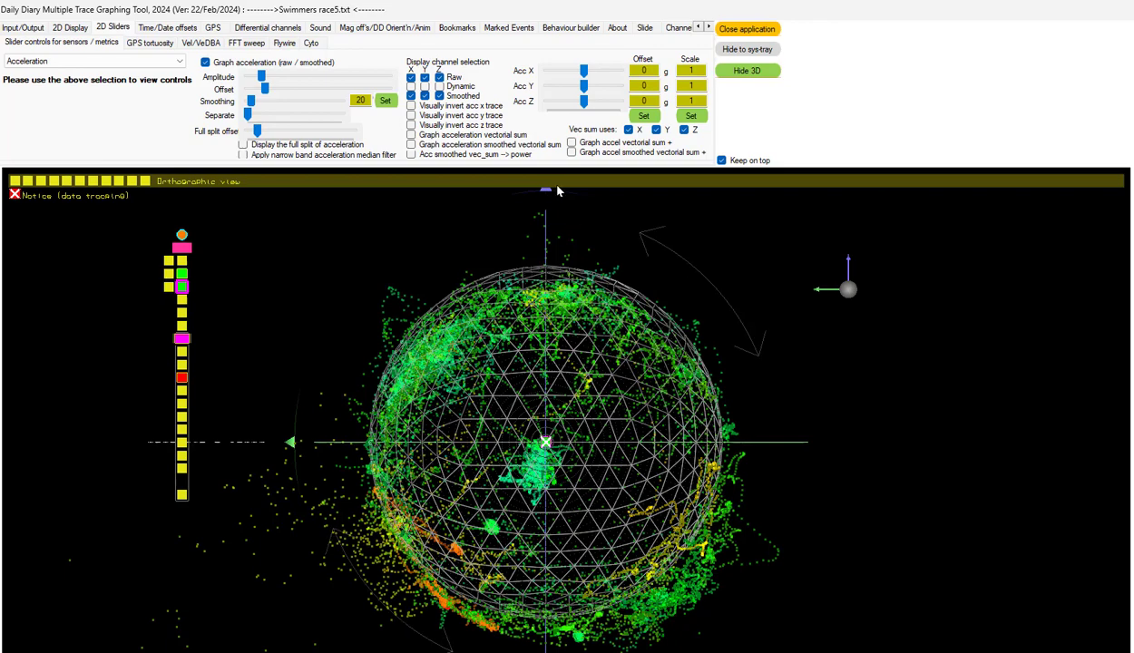
pyautogui.moveTo(572, 628)
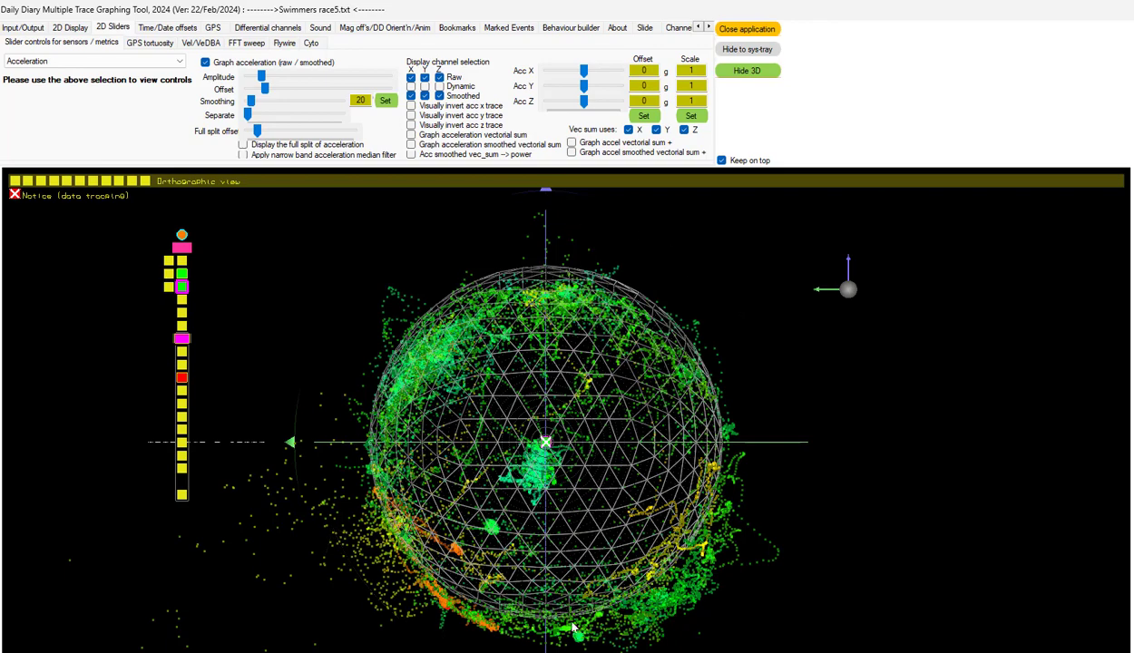
pyautogui.moveTo(549, 297)
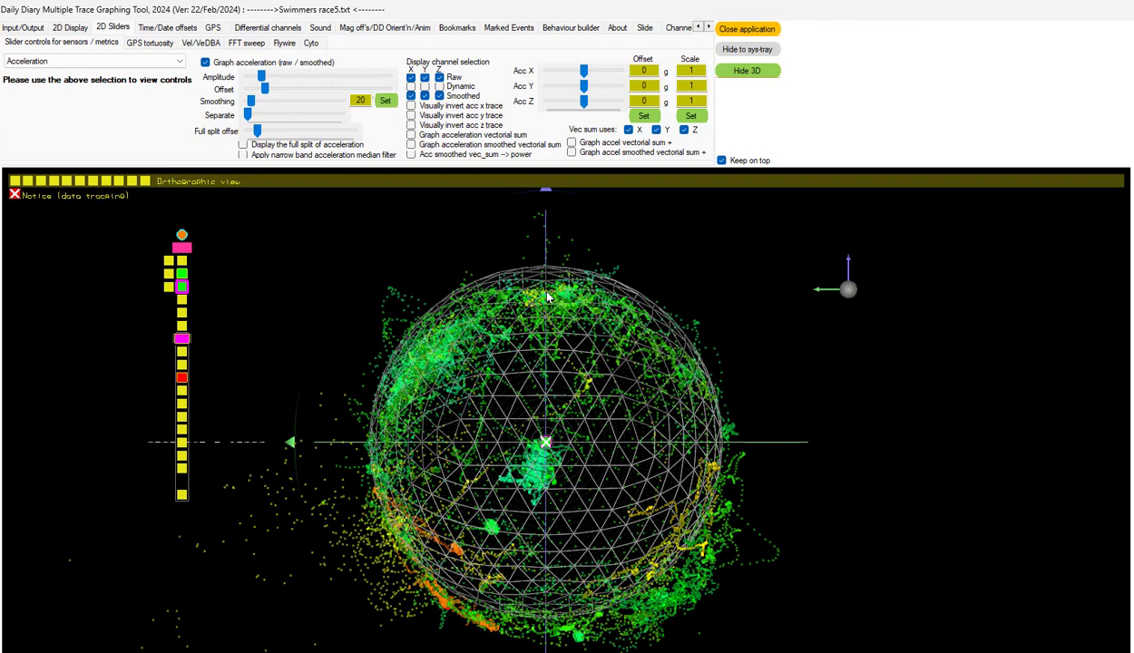
pyautogui.moveTo(529, 212)
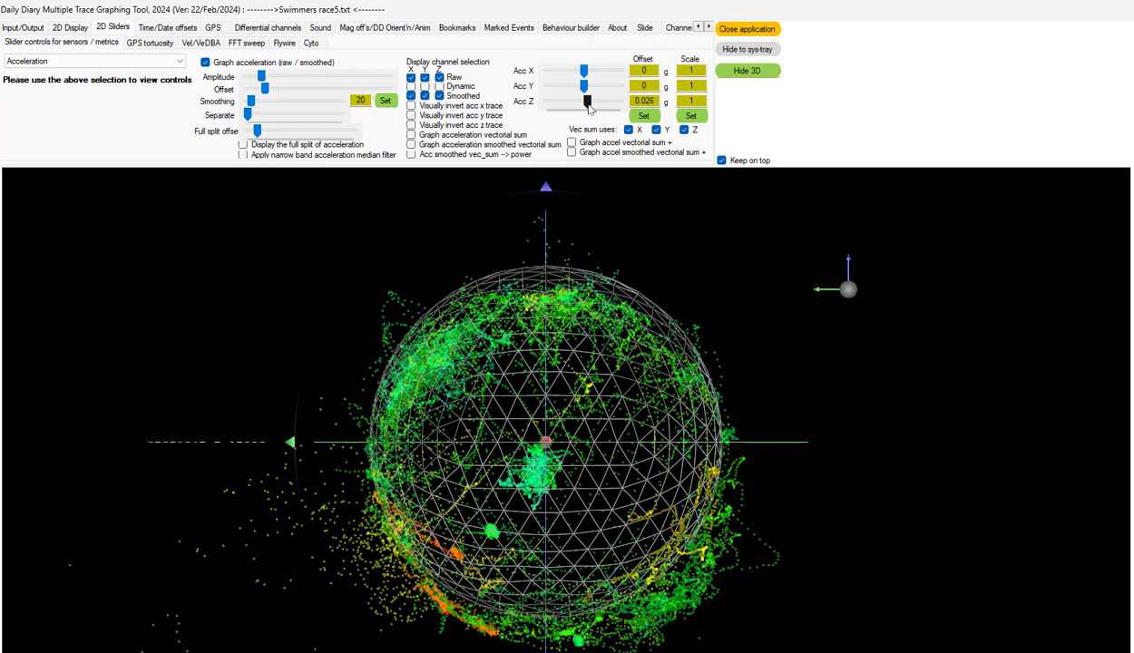
pyautogui.moveTo(590, 100); pyautogui.dragTo(583, 101)
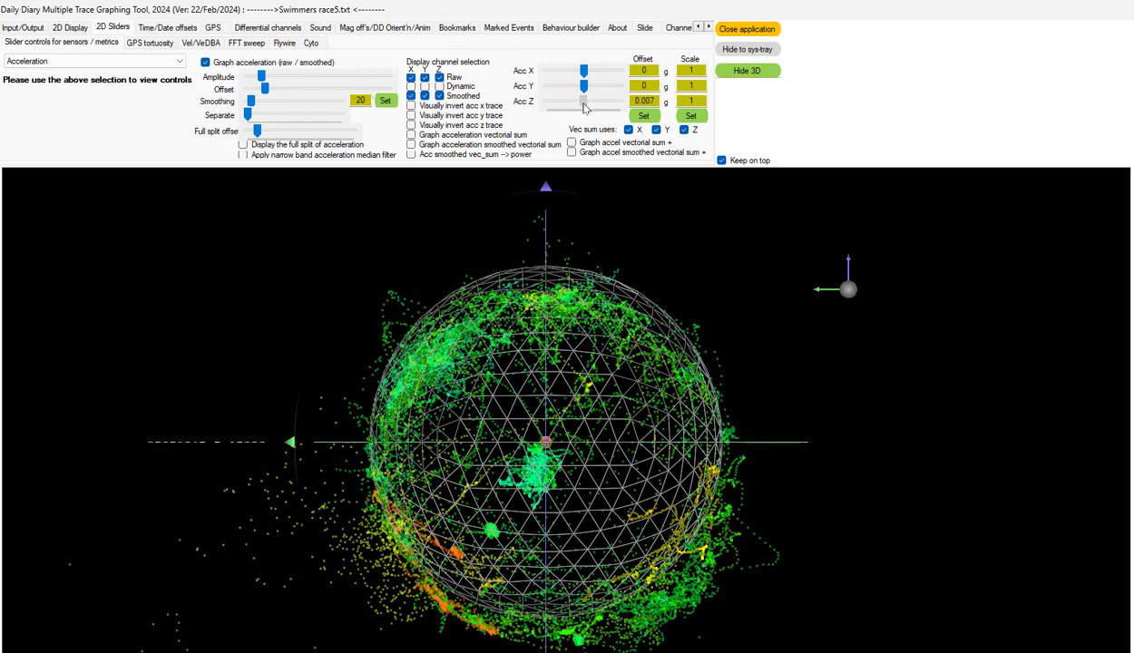
pyautogui.click(576, 100)
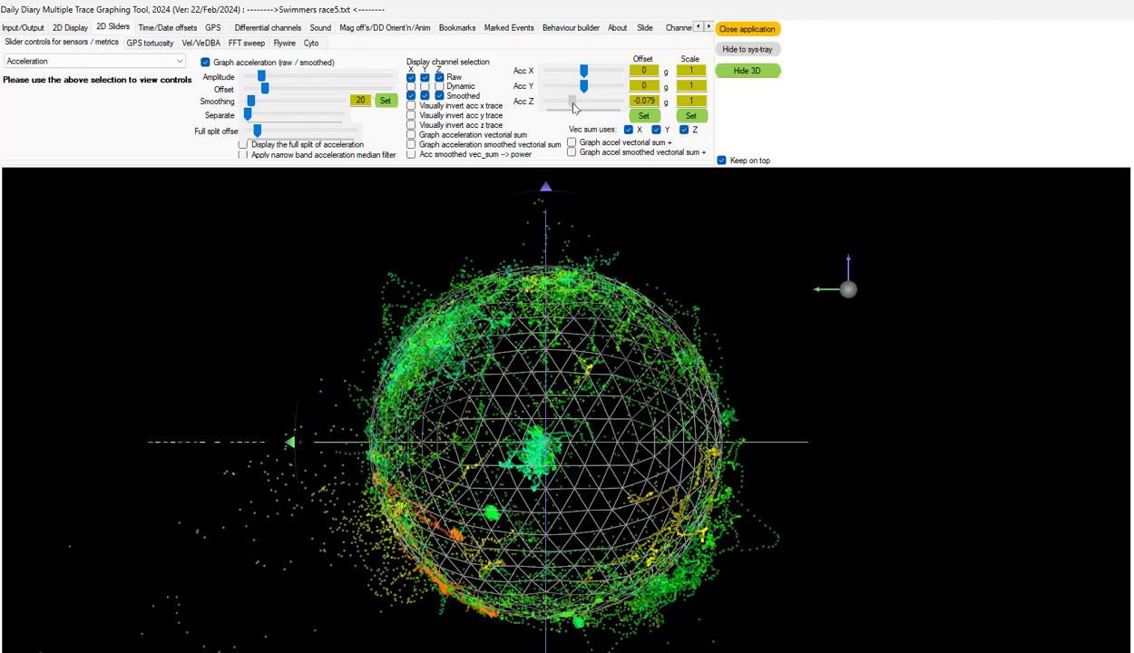
pyautogui.moveTo(584, 101); pyautogui.dragTo(571, 101)
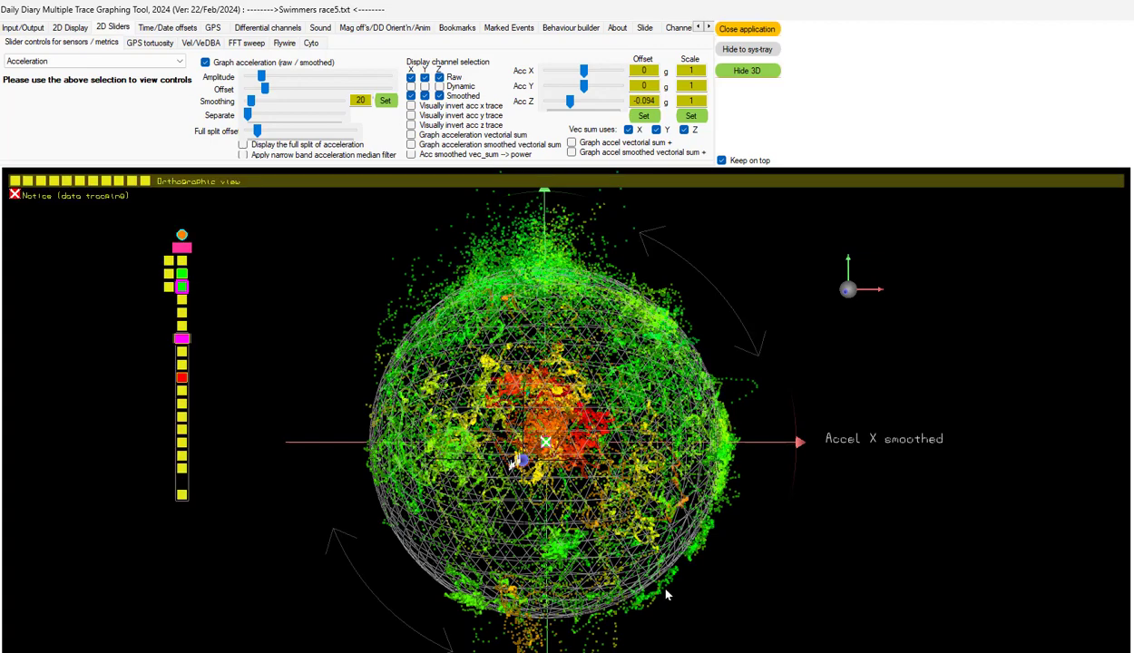
pyautogui.moveTo(744, 491)
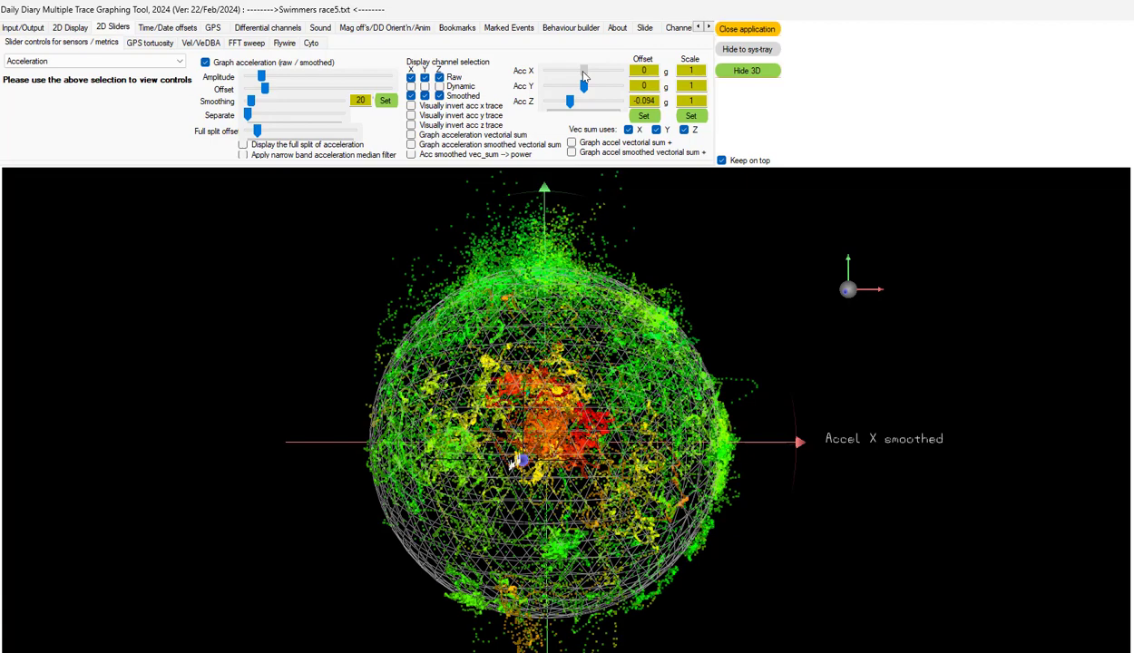
# Step: Fine-tune the X acceleration offset to 0.039 g
pyautogui.moveTo(583, 74); pyautogui.dragTo(577, 75)
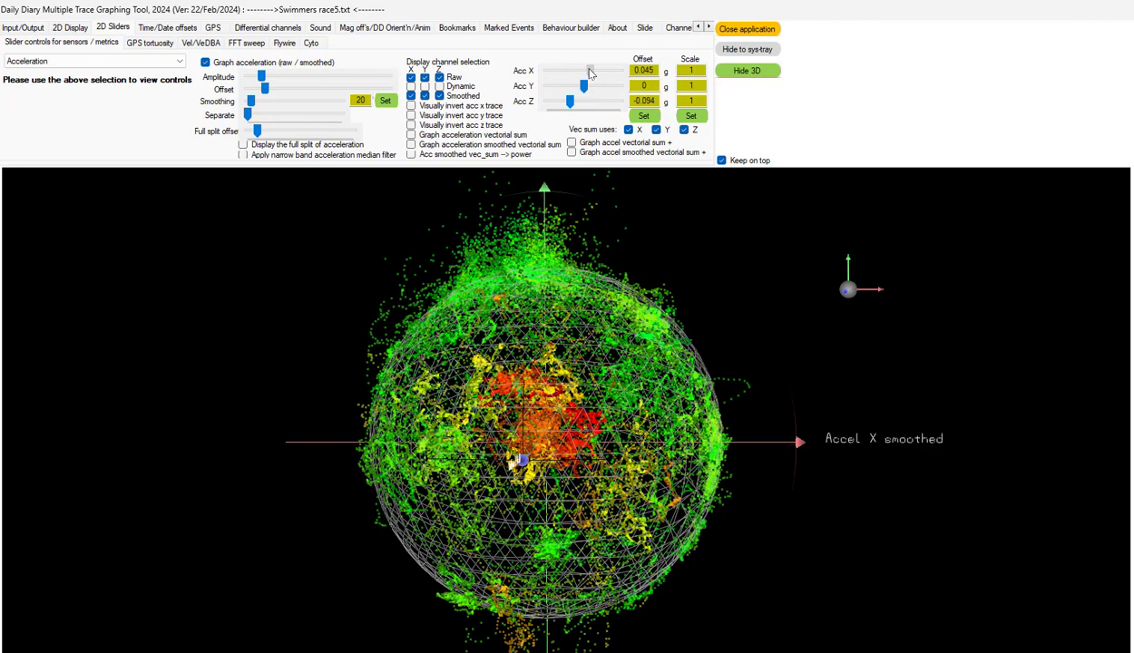
pyautogui.click(588, 71)
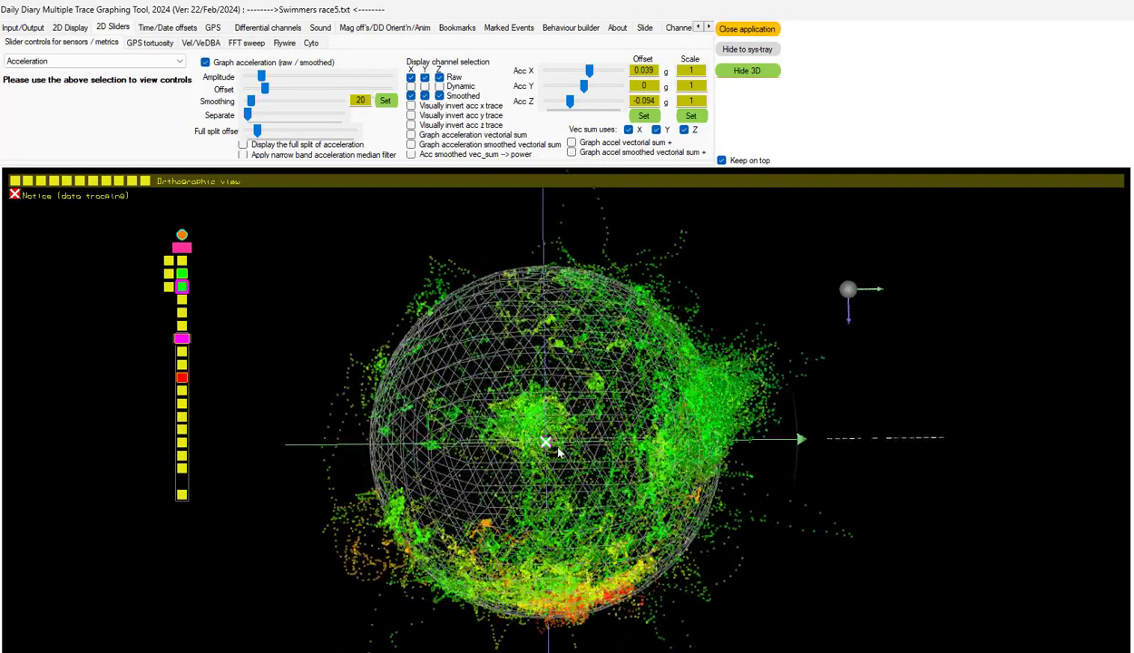
# Step: Set the Y acceleration offset to -0.027 g, orbiting to check the sphere fit
pyautogui.moveTo(558, 452); pyautogui.dragTo(593, 478)
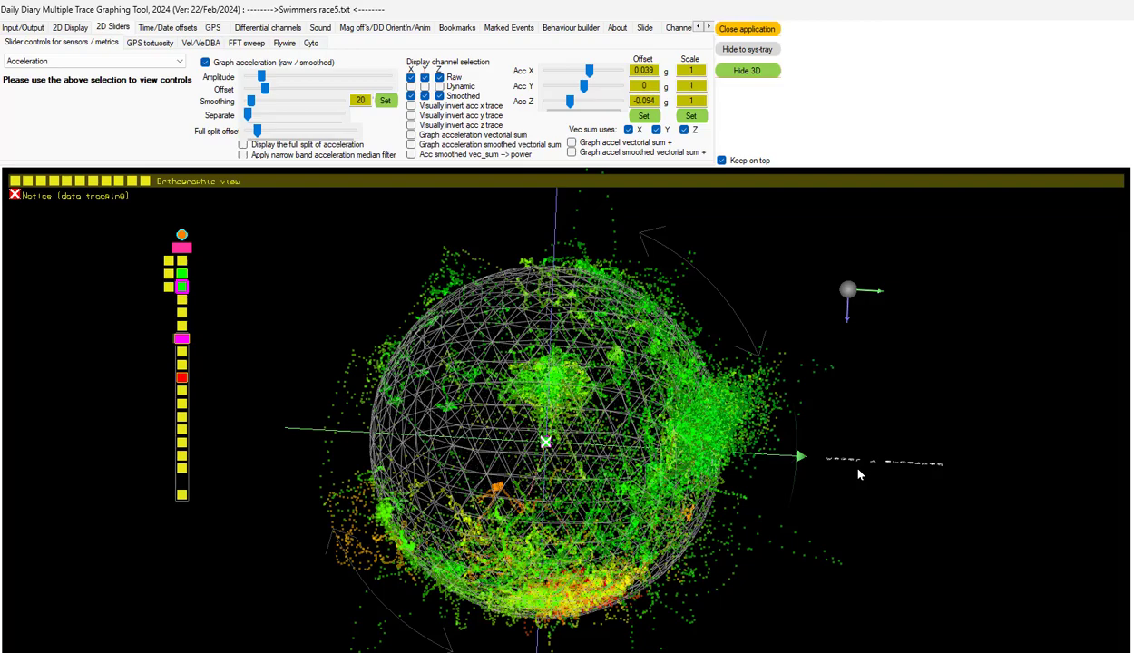
pyautogui.moveTo(860, 475); pyautogui.dragTo(708, 411)
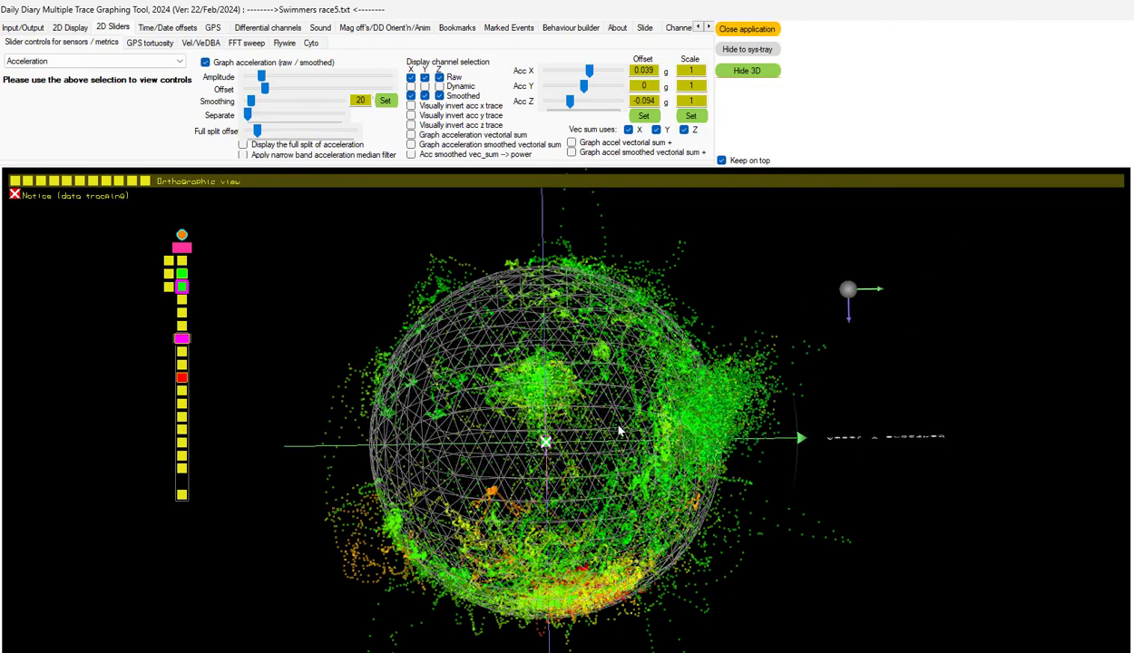
pyautogui.moveTo(617, 431); pyautogui.dragTo(560, 502)
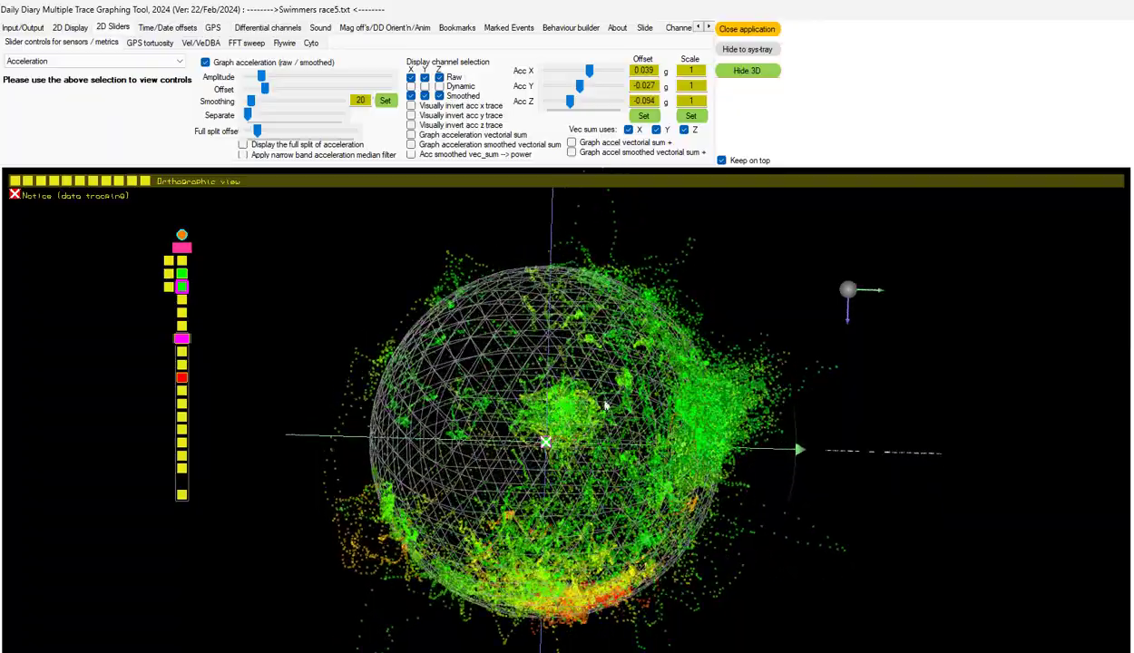
pyautogui.moveTo(608, 408); pyautogui.dragTo(612, 427)
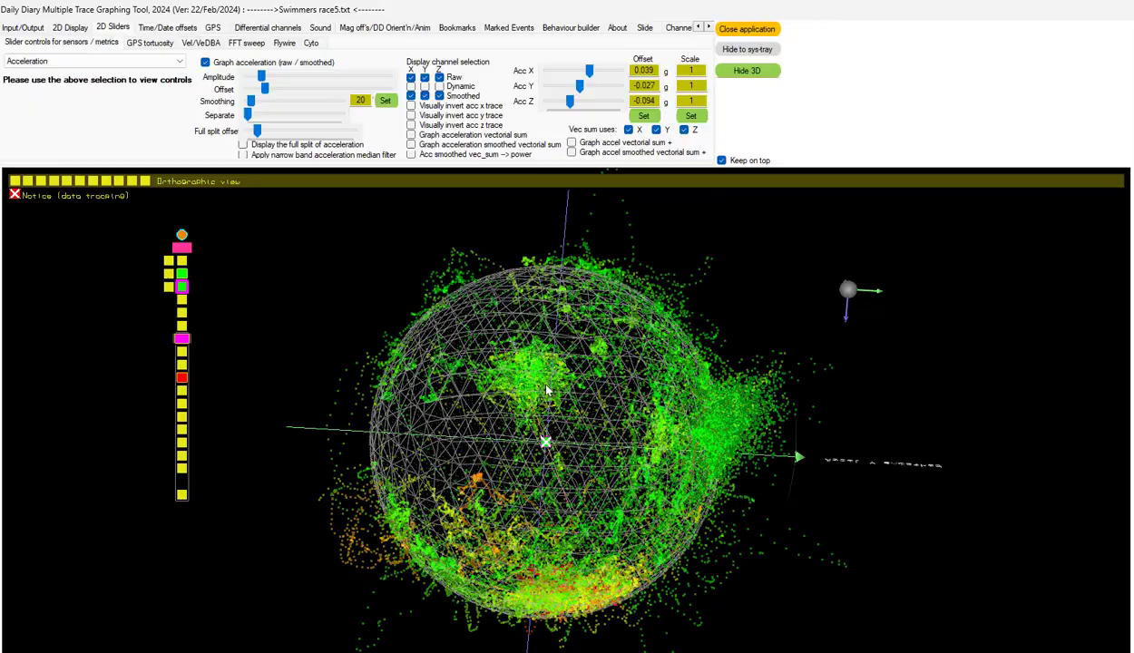
pyautogui.moveTo(545, 391); pyautogui.dragTo(554, 272)
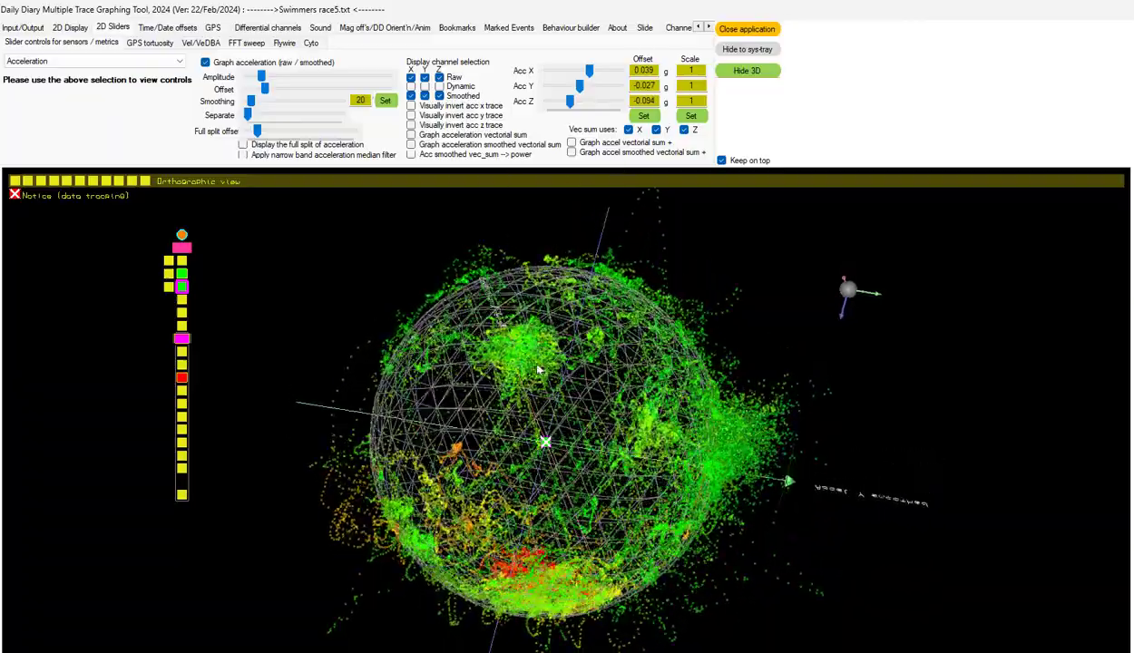
# Step: Orbit the cloud from several sides while bringing X and Z offsets to 0.012 and -0.098 g
pyautogui.moveTo(540, 370); pyautogui.dragTo(572, 601)
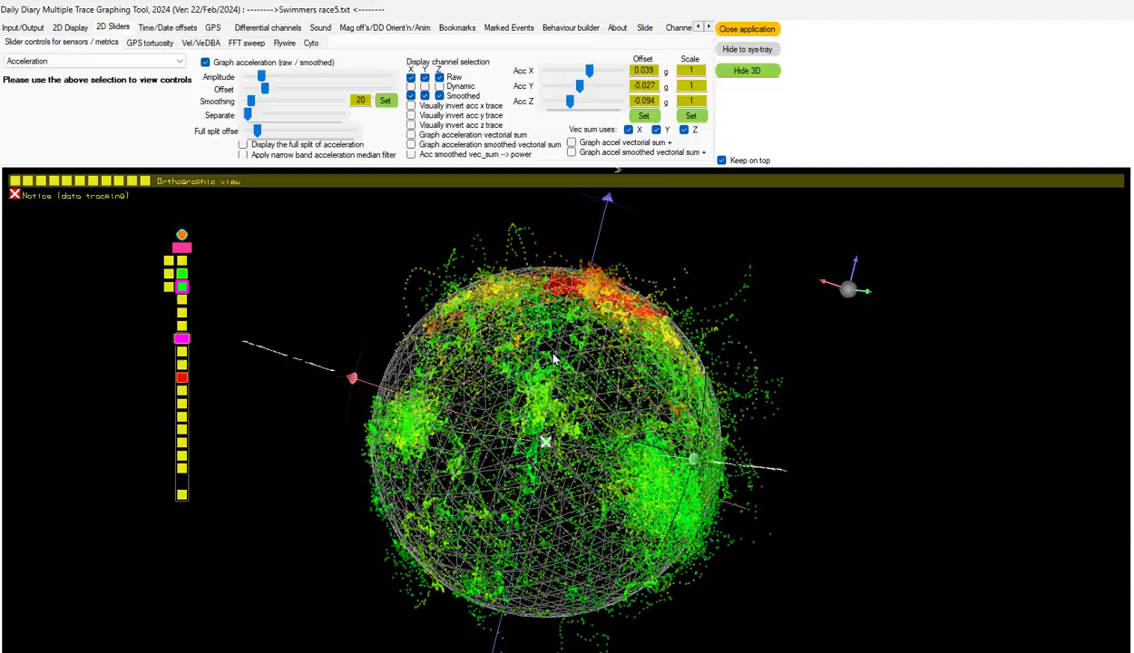
pyautogui.moveTo(554, 363); pyautogui.dragTo(526, 418)
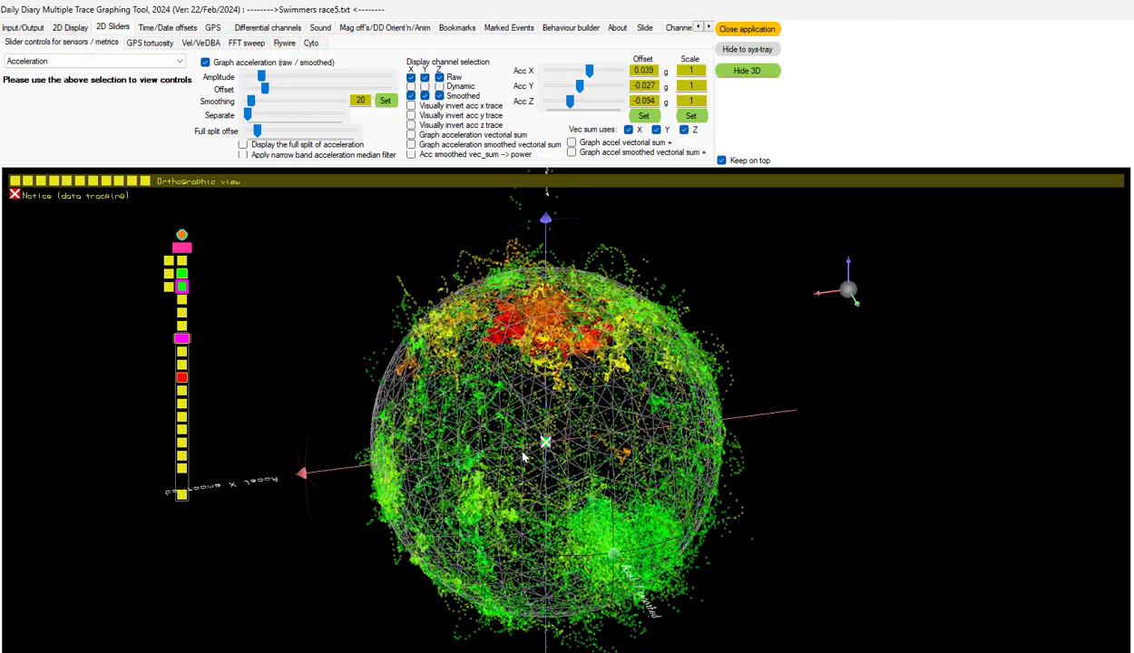
pyautogui.moveTo(522, 458); pyautogui.dragTo(531, 233)
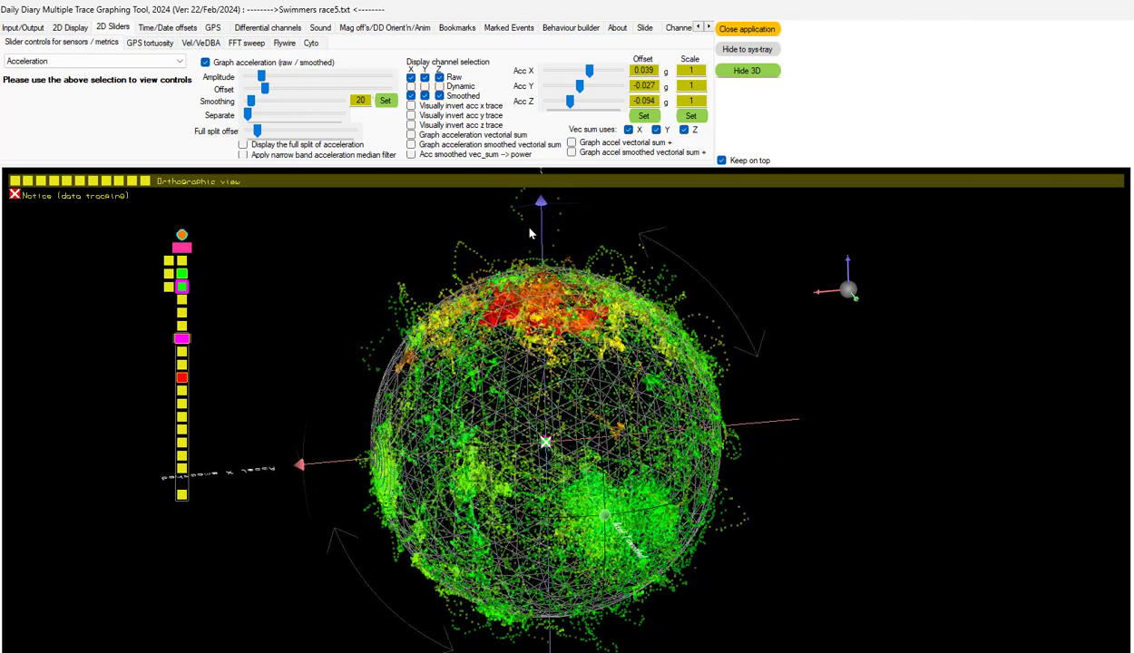
pyautogui.moveTo(717, 527)
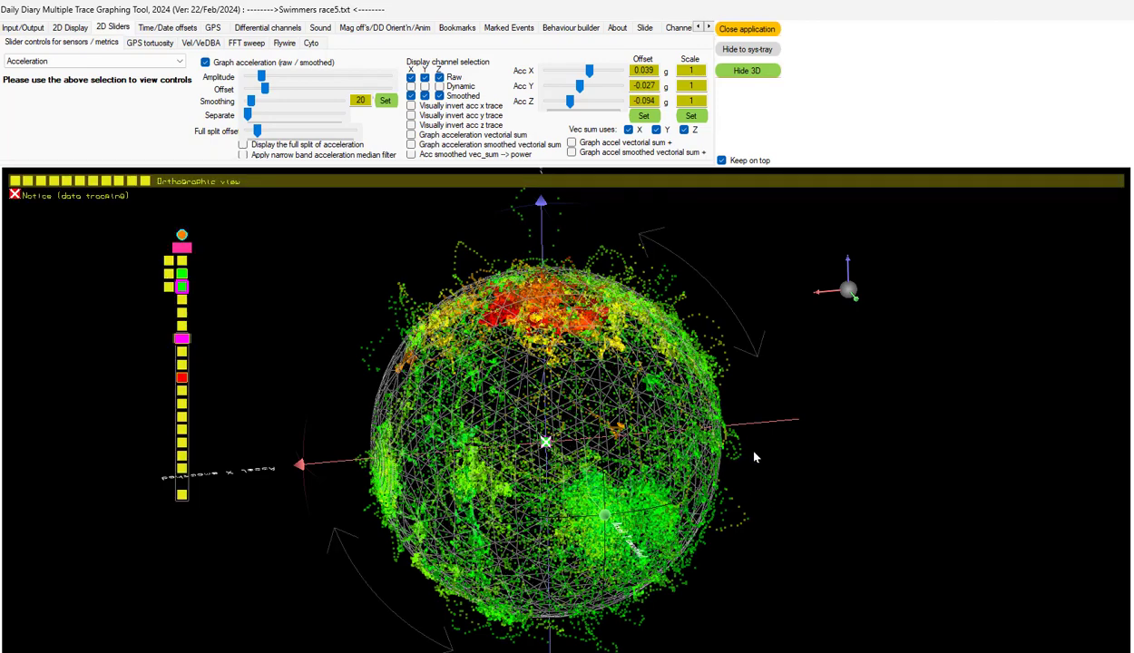
pyautogui.moveTo(451, 273)
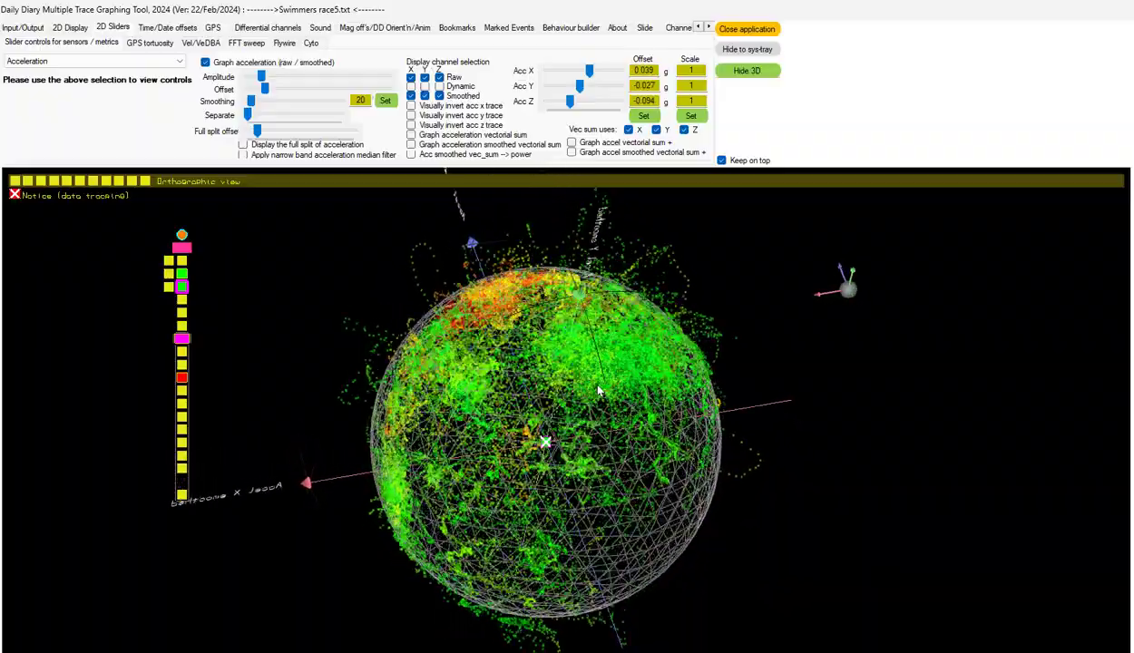
pyautogui.moveTo(599, 390); pyautogui.dragTo(606, 608)
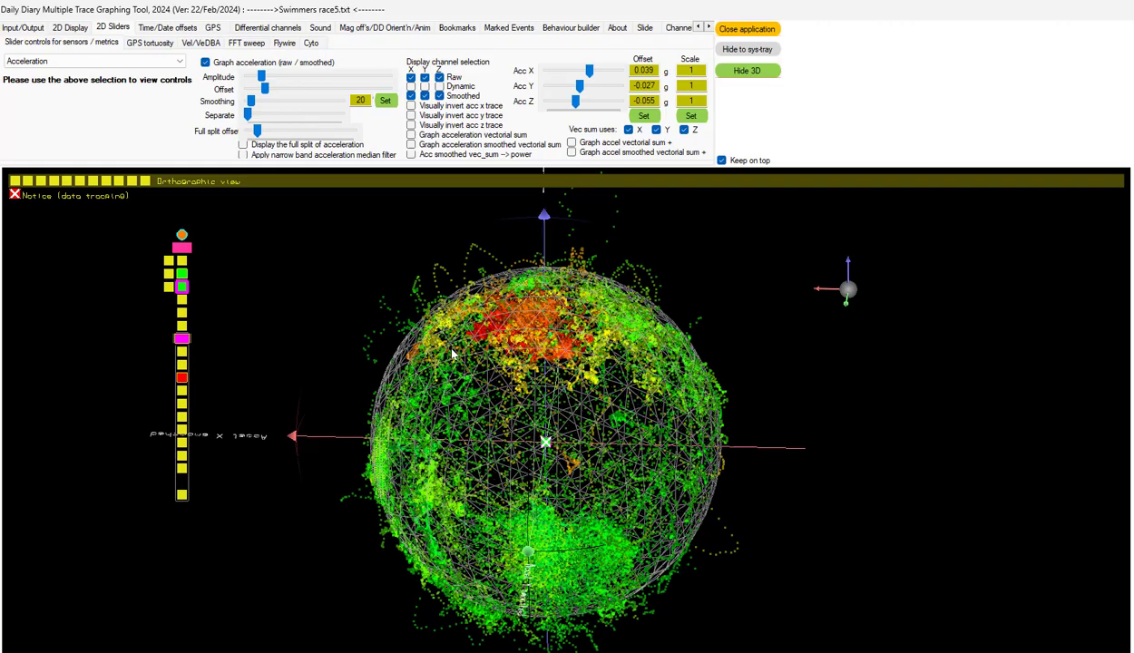
pyautogui.moveTo(453, 354); pyautogui.dragTo(504, 408)
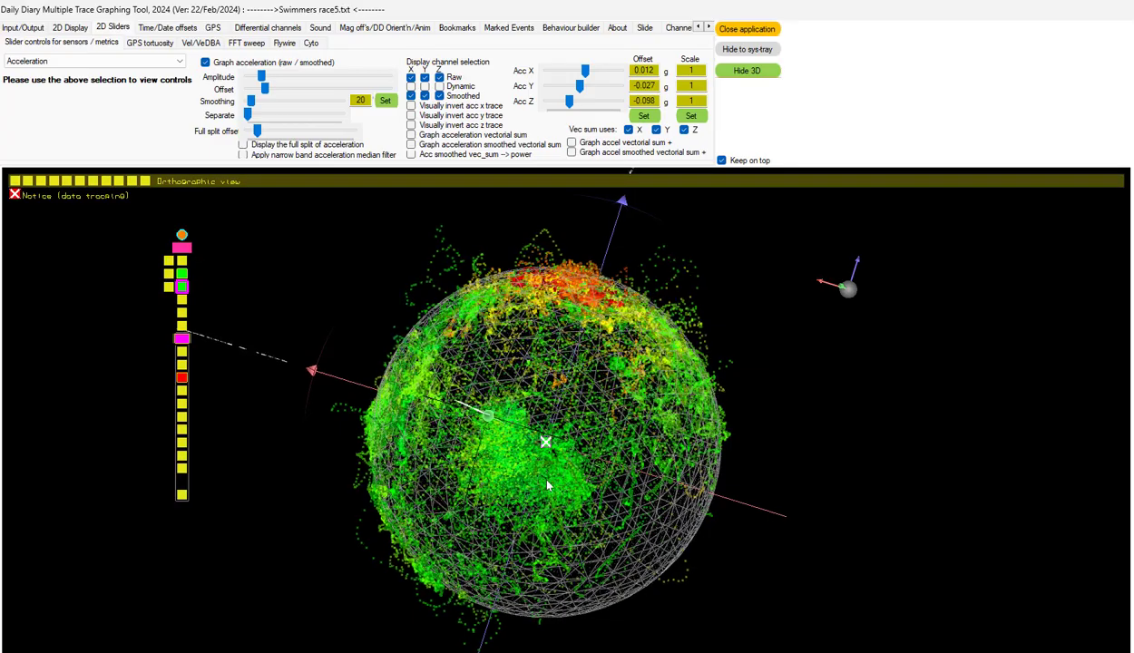
pyautogui.moveTo(547, 485); pyautogui.dragTo(608, 460)
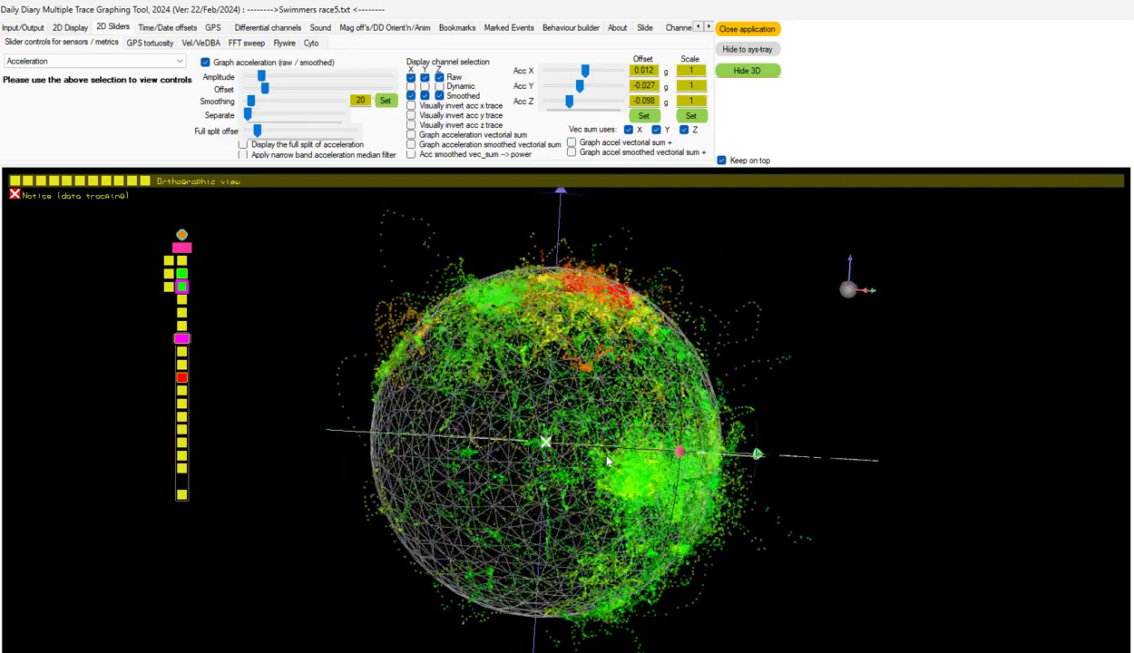
pyautogui.moveTo(608, 461); pyautogui.dragTo(396, 368)
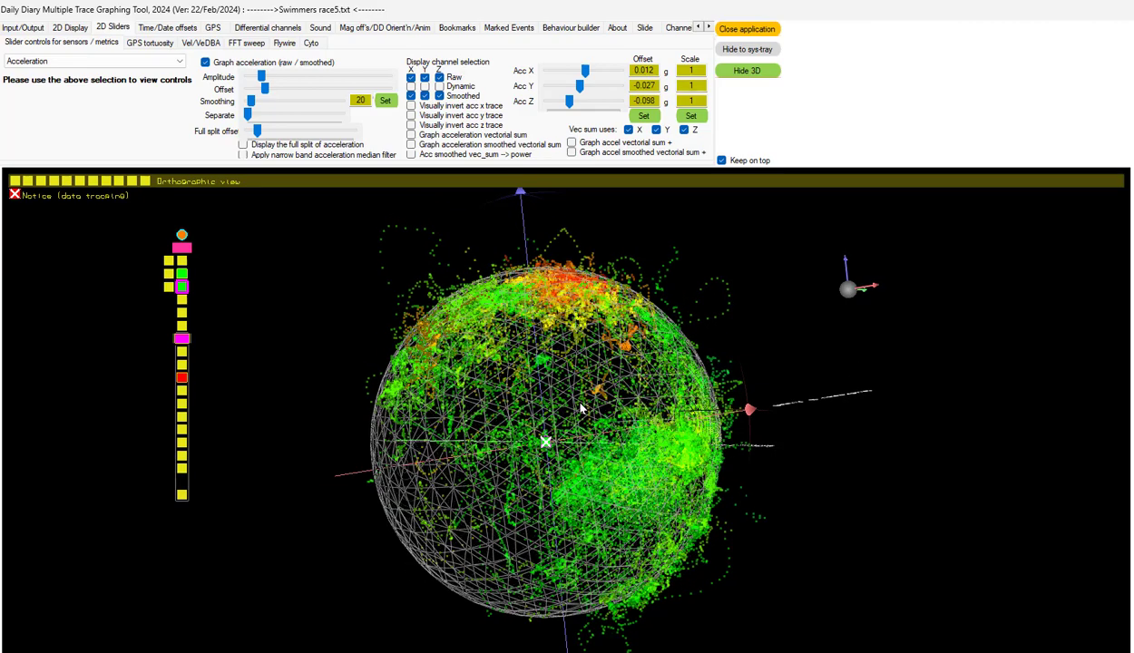
pyautogui.click(23, 27)
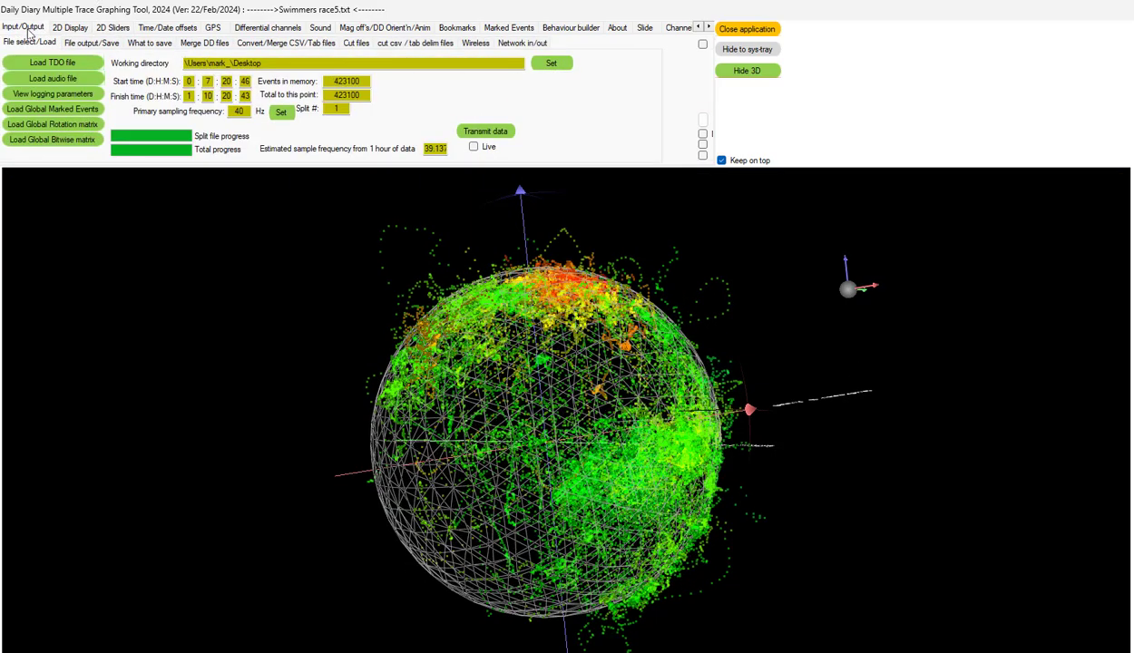
pyautogui.click(91, 42)
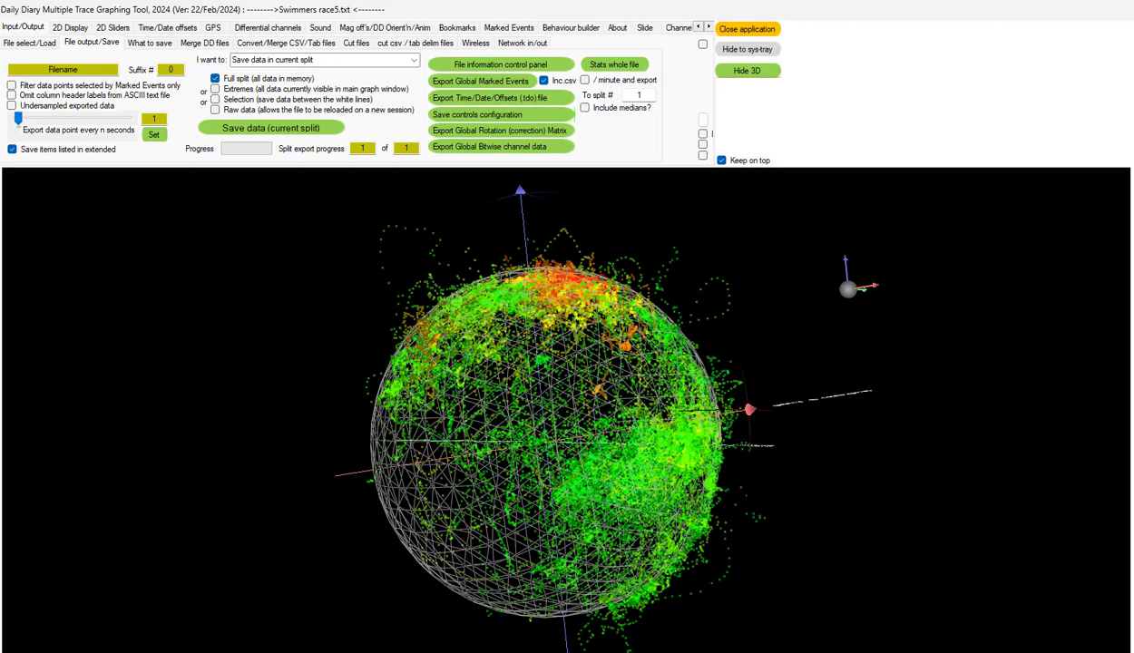
pyautogui.click(29, 43)
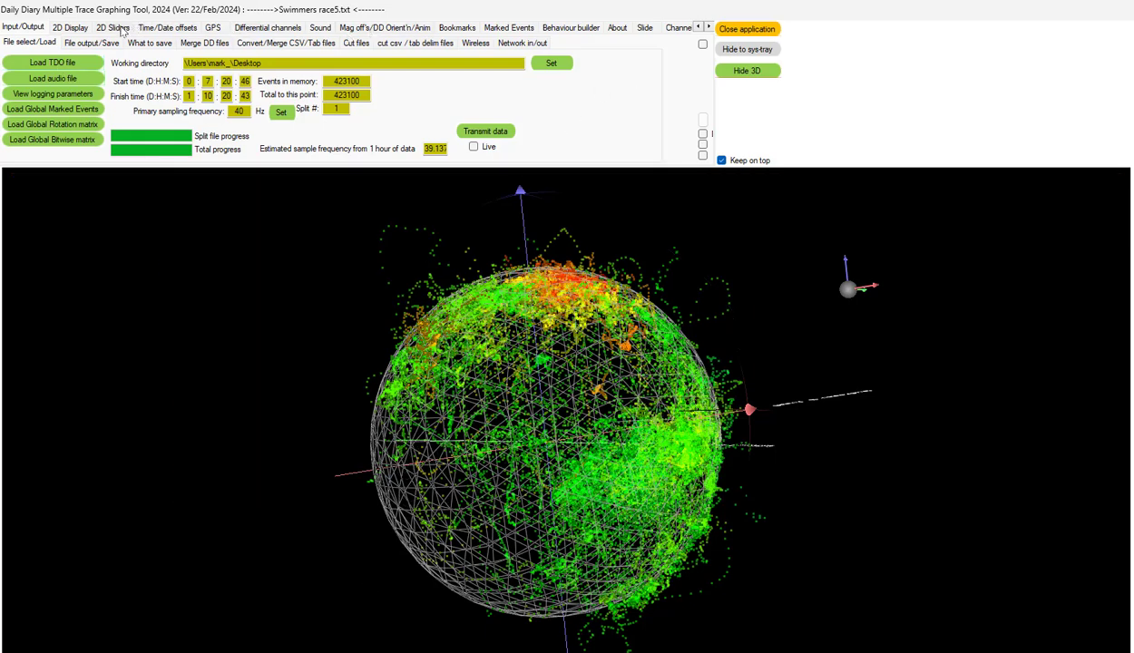
pyautogui.click(113, 27)
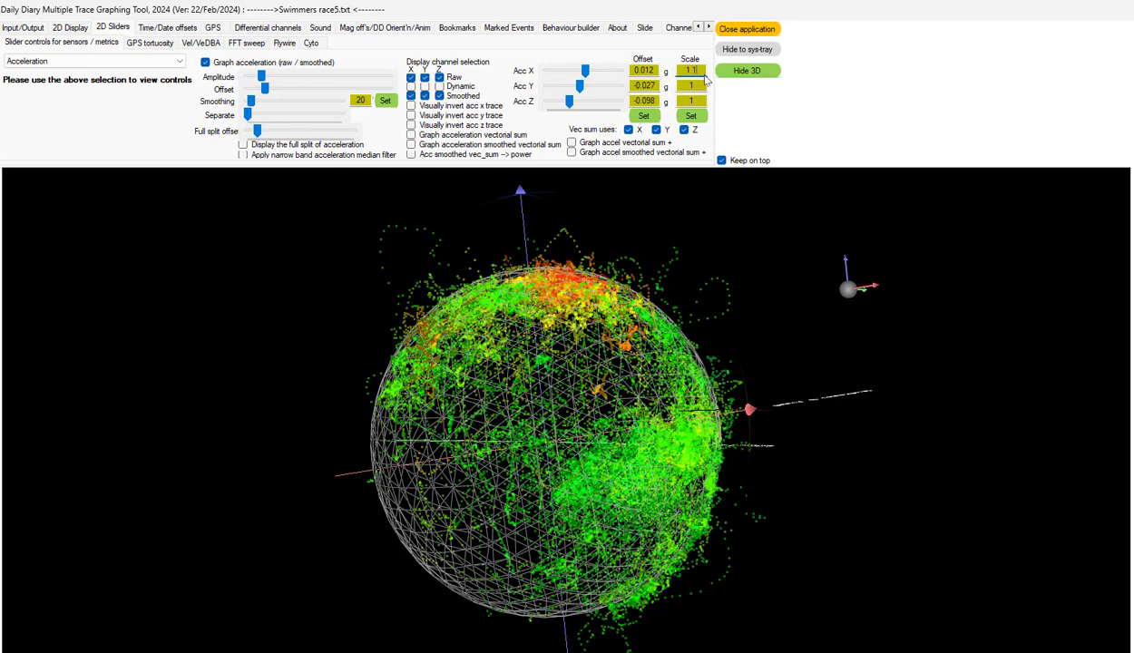
# Step: Apply the 1.1 X acceleration scale, orbit to check the fit, and apply it again
pyautogui.click(70, 27)
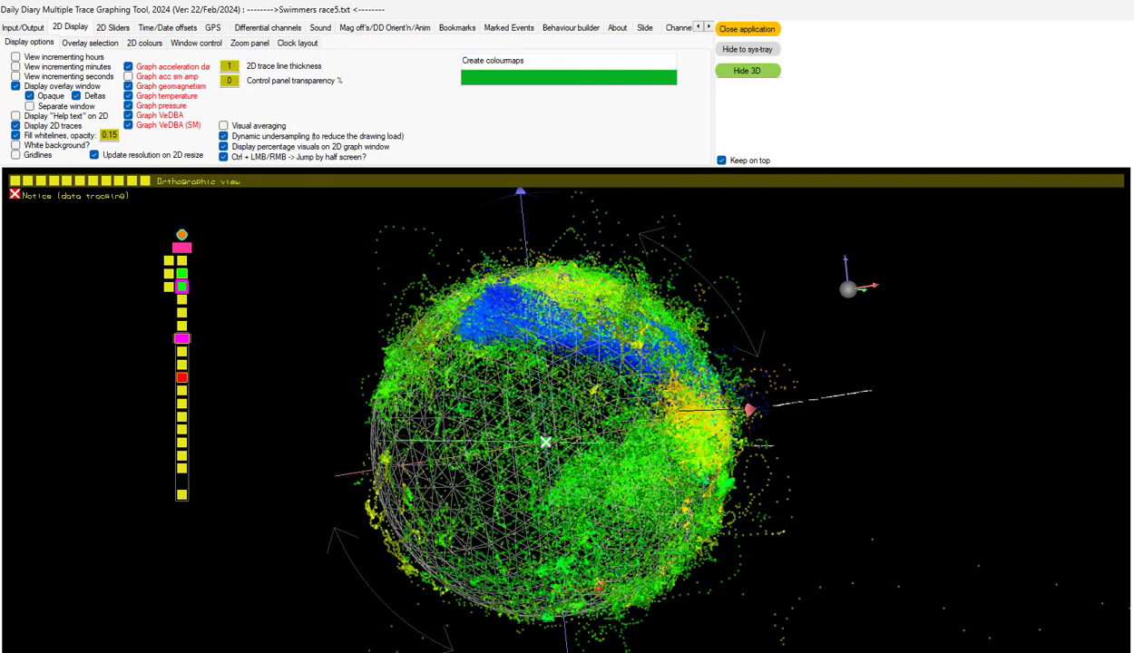
pyautogui.click(112, 27)
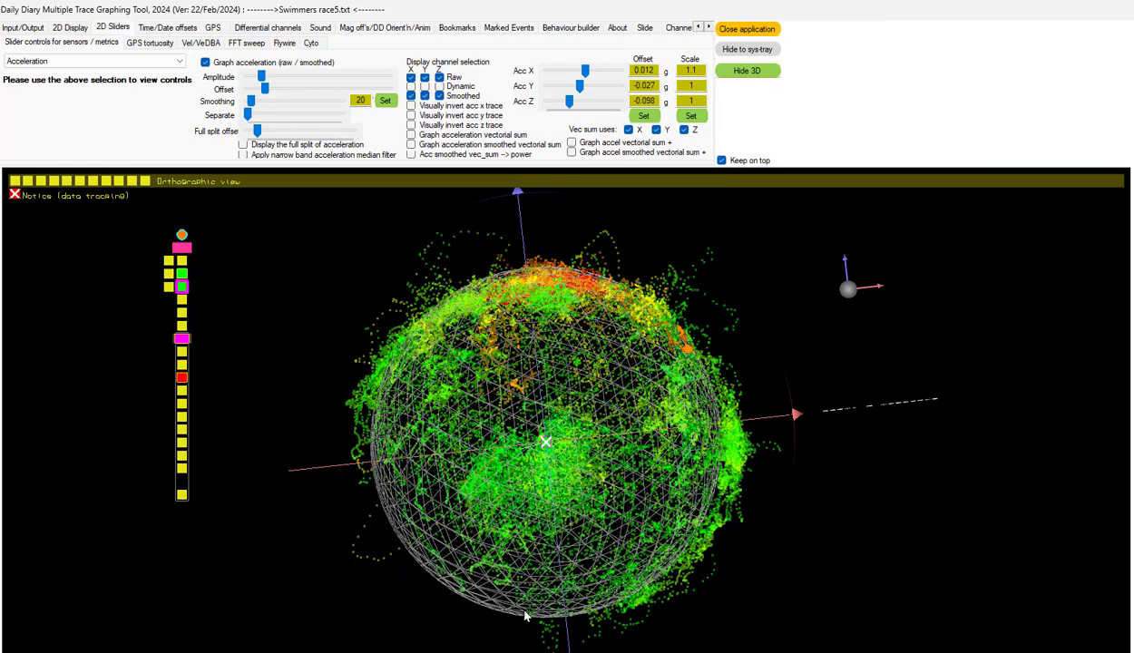
pyautogui.moveTo(524, 617); pyautogui.dragTo(589, 407)
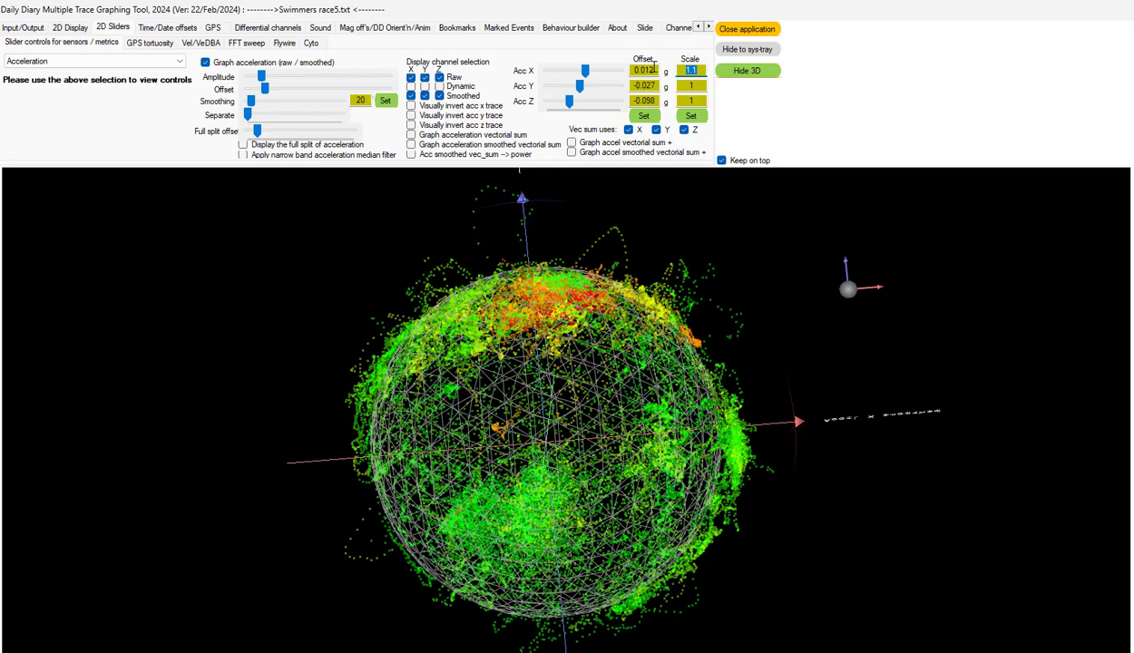
pyautogui.click(69, 27)
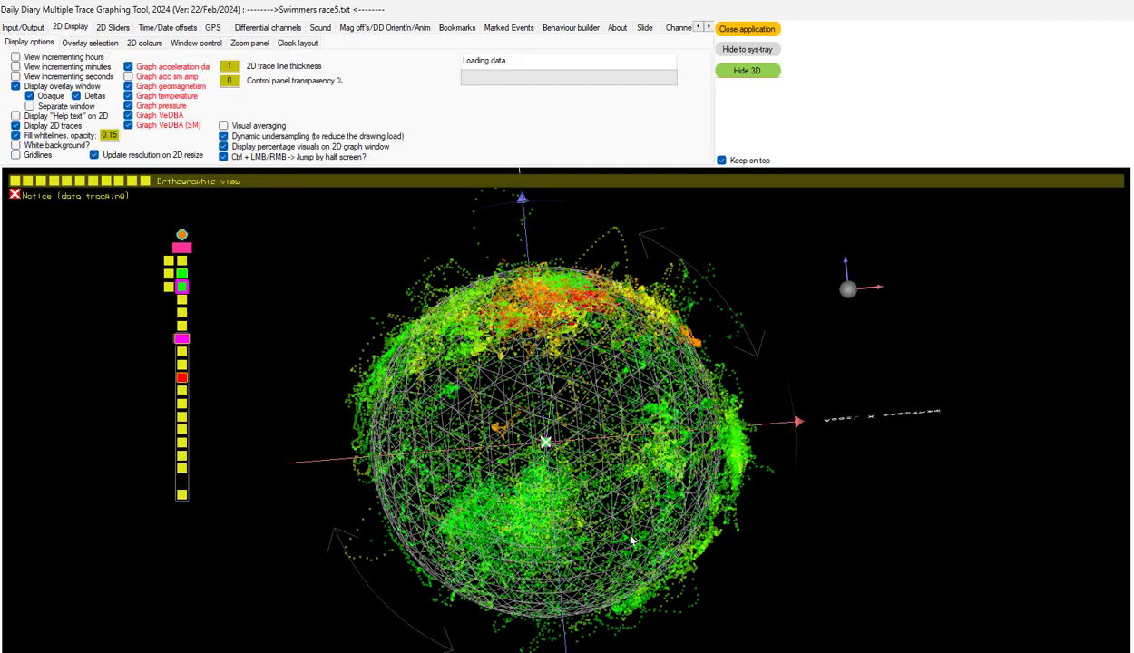